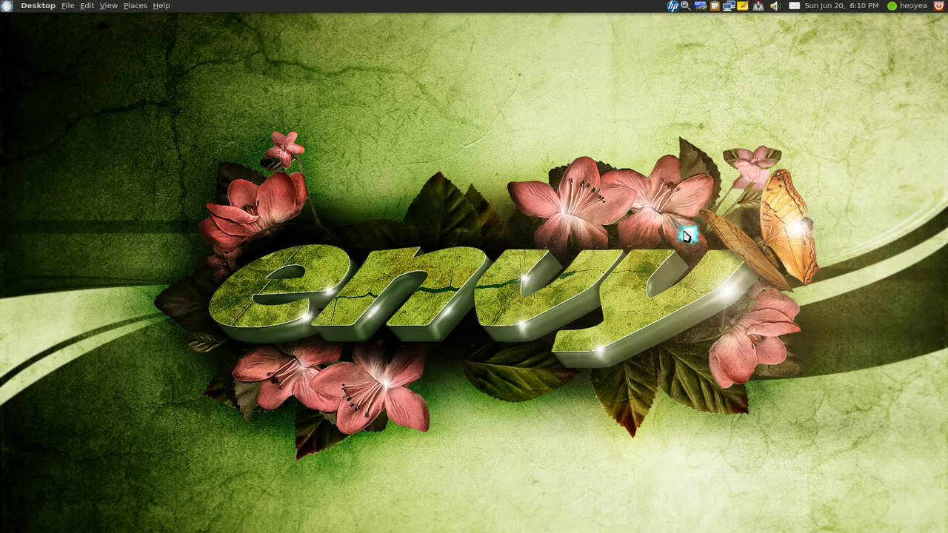
{"action": "mouse_move", "coordinate": [689, 228]}
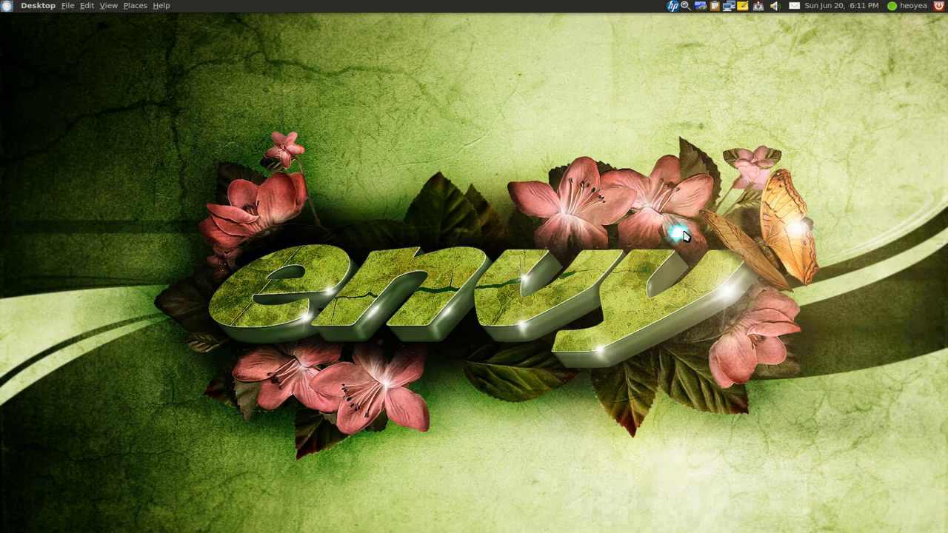
{"action": "mouse_move", "coordinate": [704, 237]}
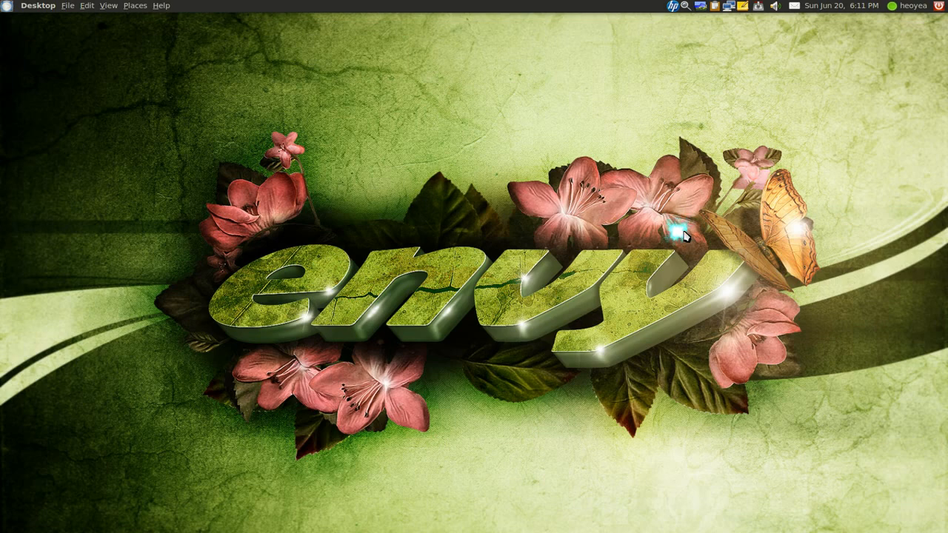
{"action": "mouse_move", "coordinate": [683, 237]}
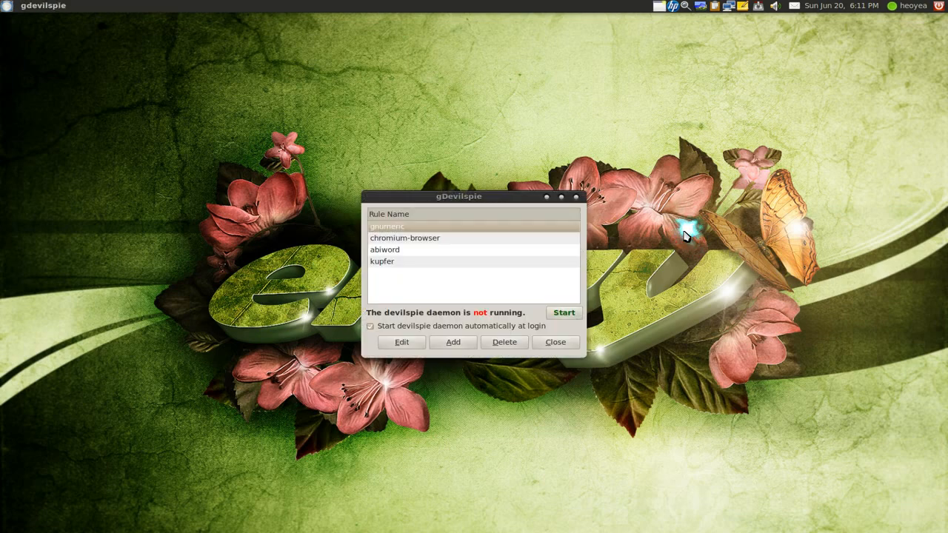
{"action": "mouse_move", "coordinate": [583, 276]}
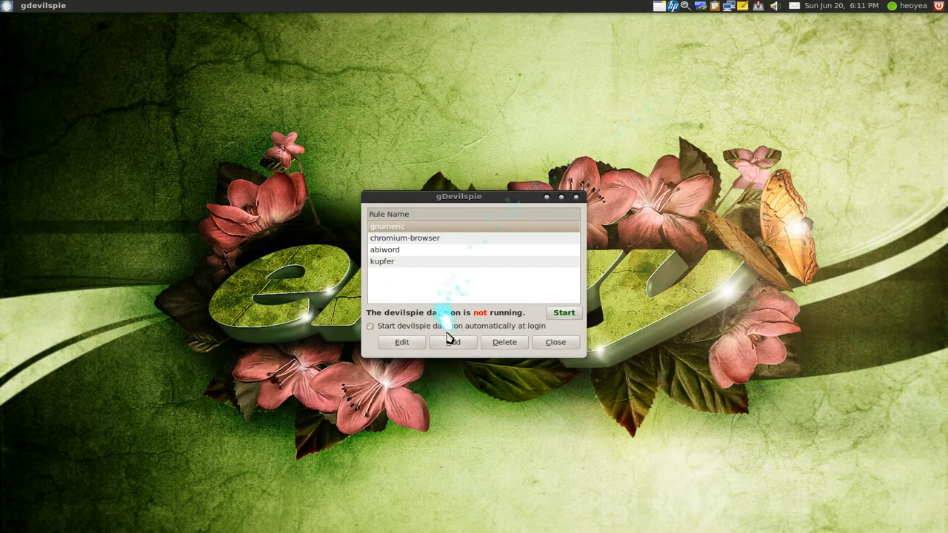
Add a new rule matching application_name 'bleachbit', taken from the BleachBit window, and enable it.
{"action": "left_click", "coordinate": [453, 341]}
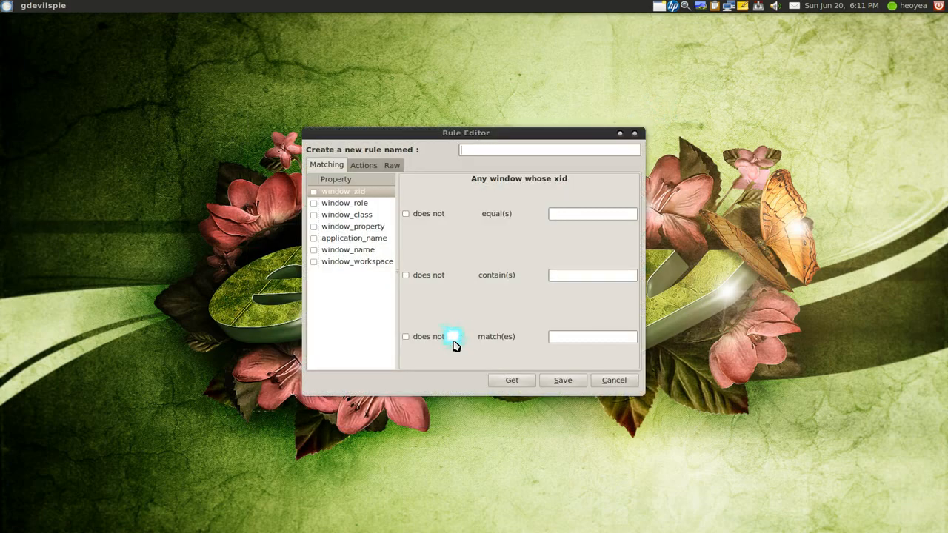
{"action": "left_click", "coordinate": [354, 238]}
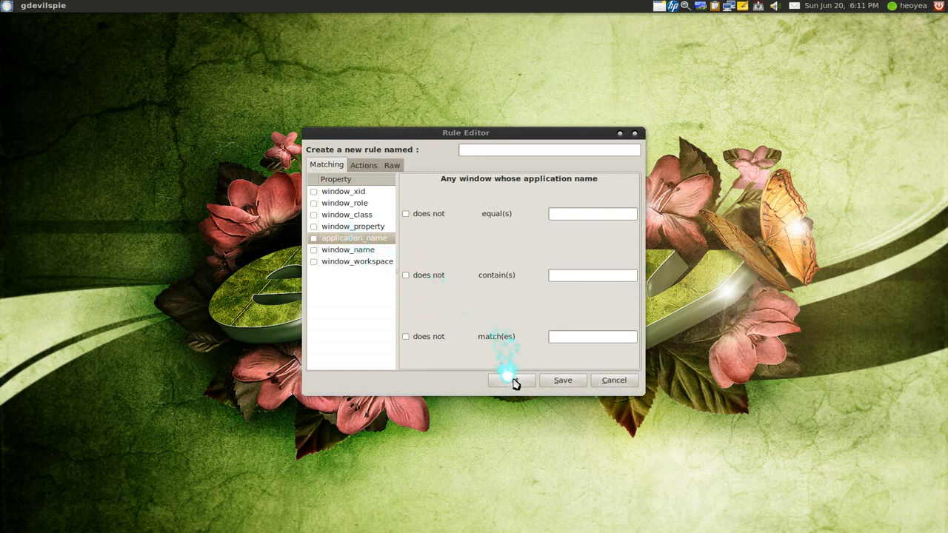
{"action": "left_click", "coordinate": [511, 380]}
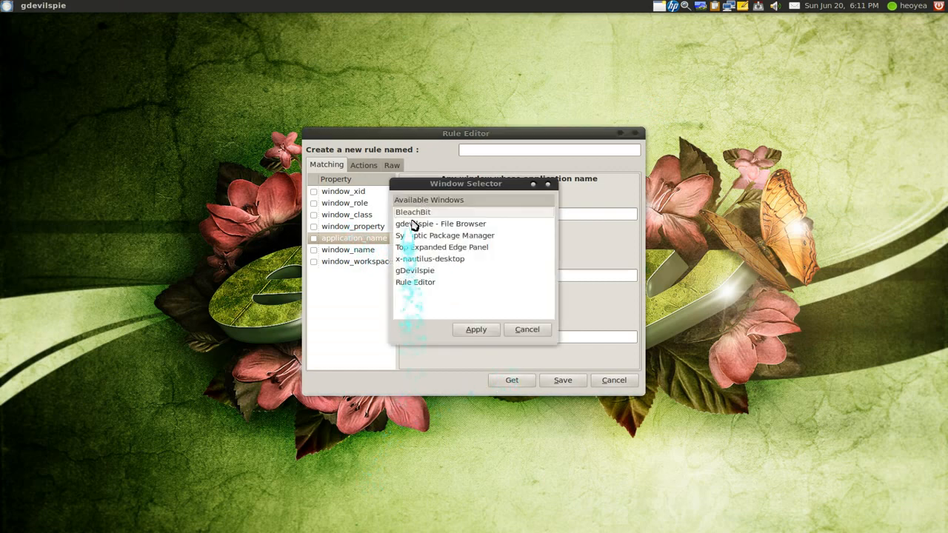
{"action": "left_click", "coordinate": [412, 212]}
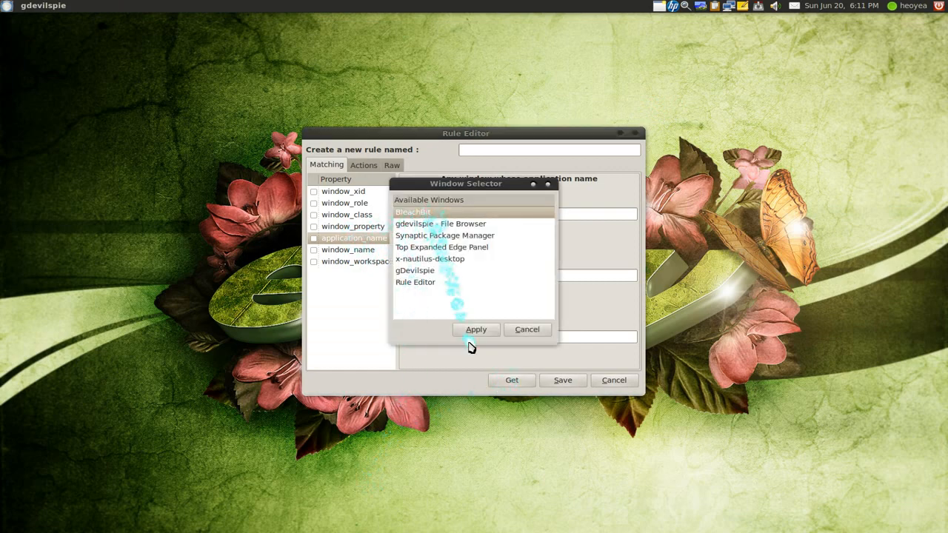
{"action": "left_click", "coordinate": [476, 329]}
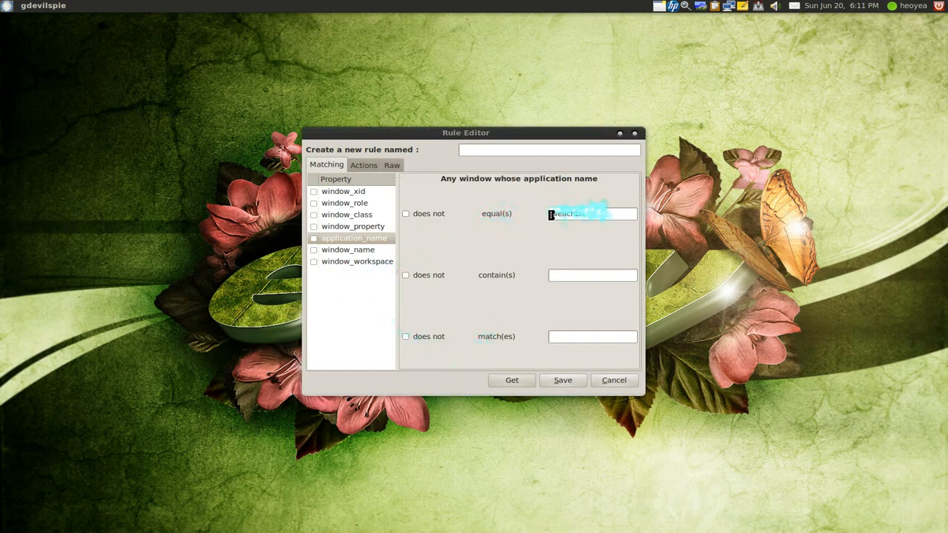
{"action": "mouse_move", "coordinate": [417, 240]}
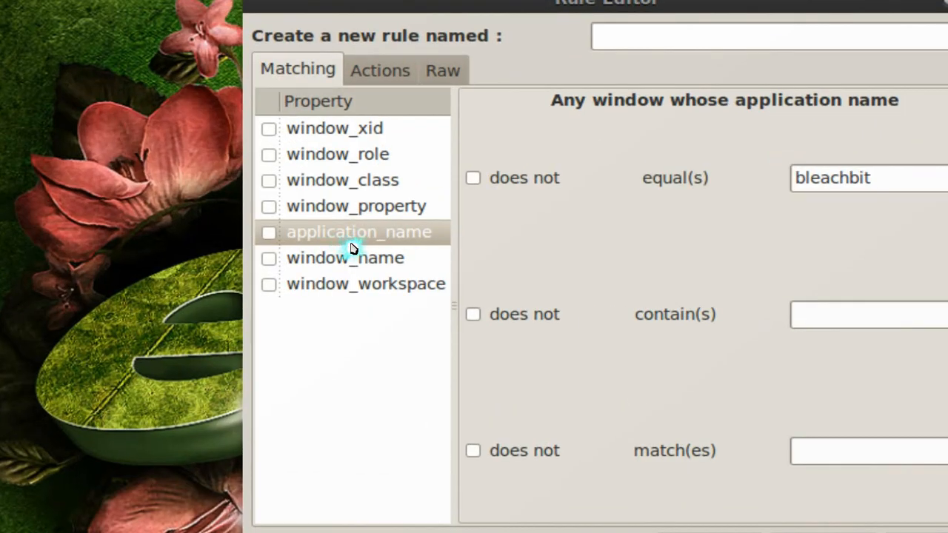
{"action": "left_click", "coordinate": [269, 232]}
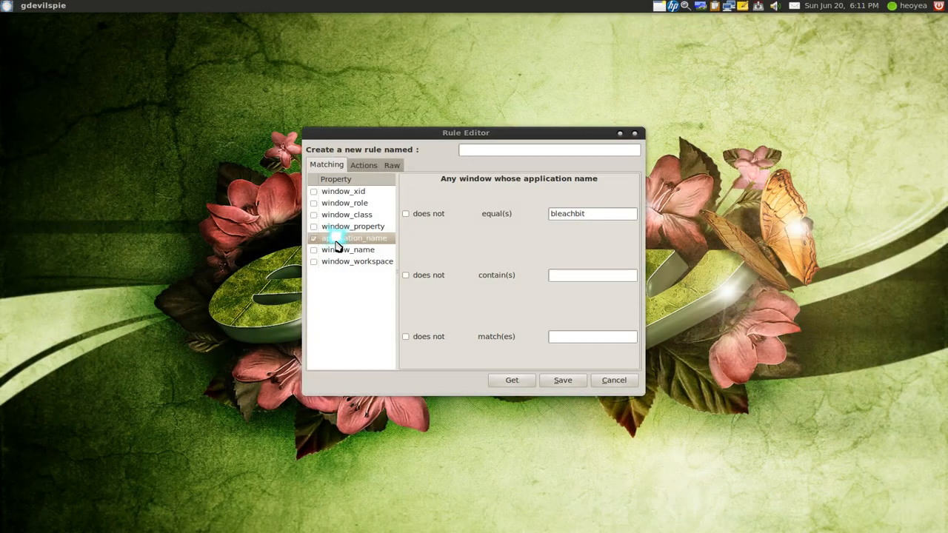
Give the rule the maximize action, name it 'bleachbit', and save it.
{"action": "left_click", "coordinate": [364, 164]}
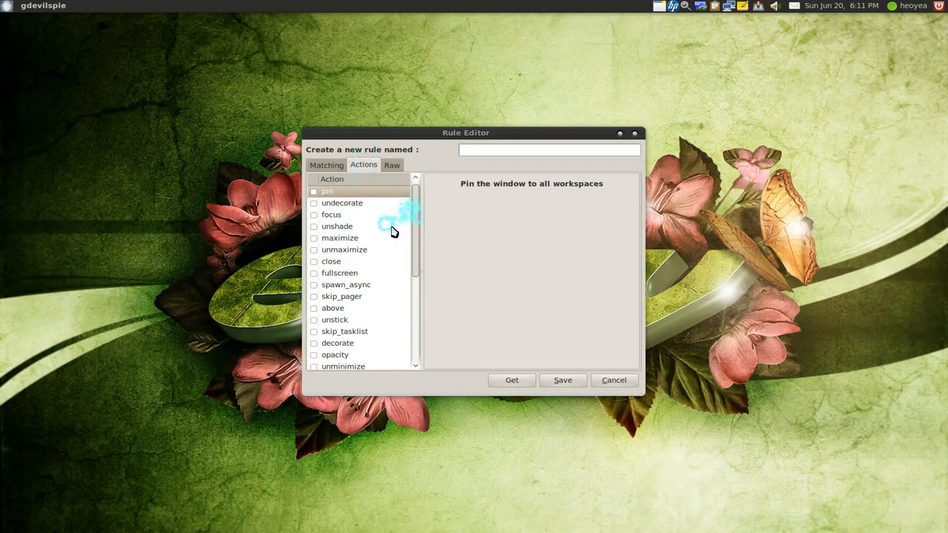
{"action": "mouse_move", "coordinate": [348, 310]}
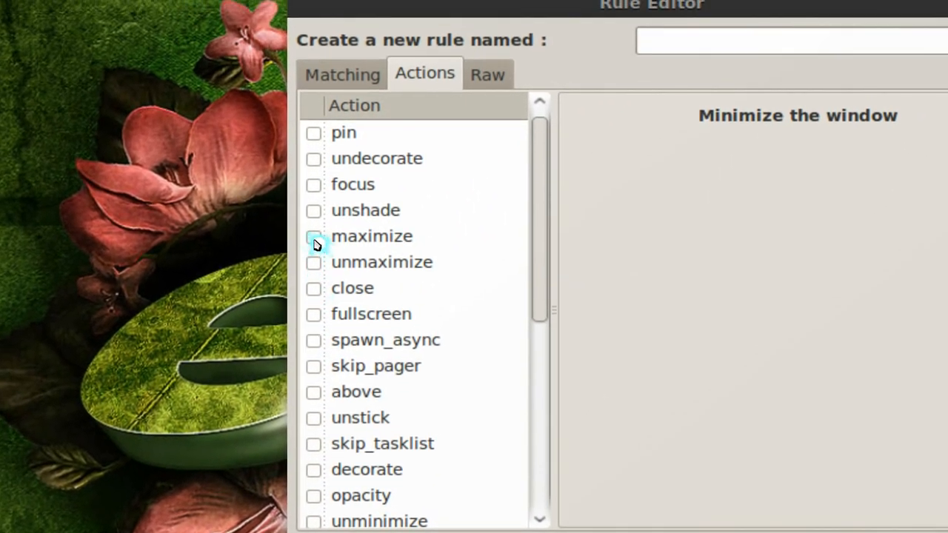
{"action": "left_click", "coordinate": [313, 236]}
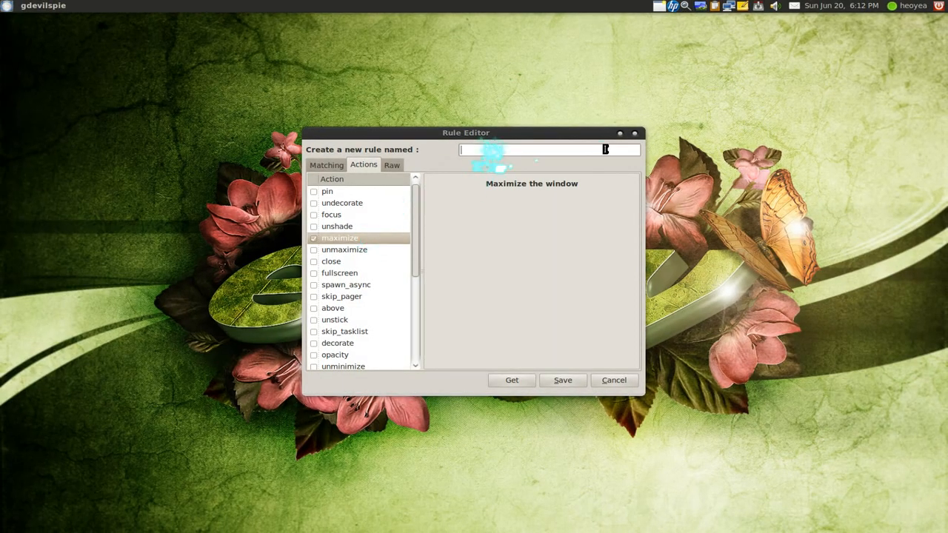
{"action": "type", "text": "bleachbit"}
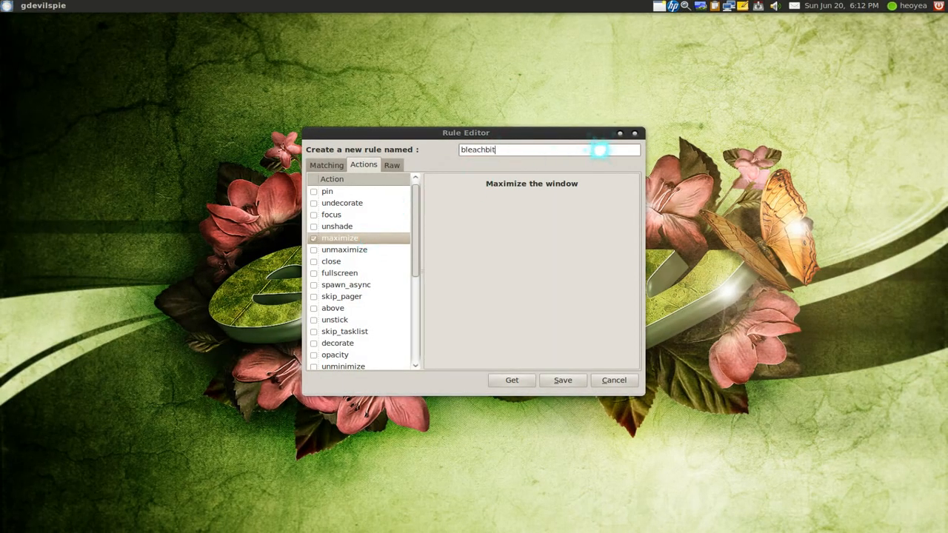
{"action": "left_click", "coordinate": [563, 380]}
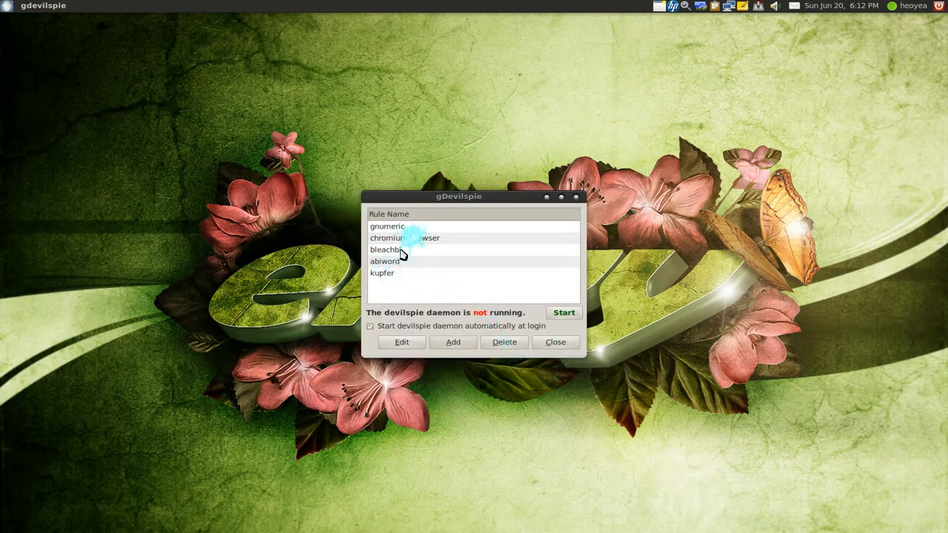
Select the bleachbit rule and start the devilspie daemon.
{"action": "left_click", "coordinate": [386, 249]}
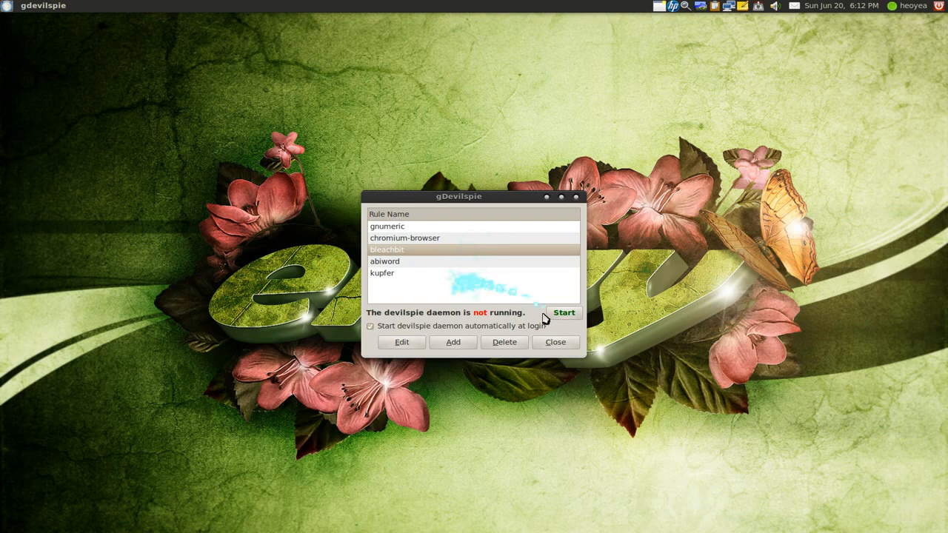
{"action": "left_click", "coordinate": [564, 312]}
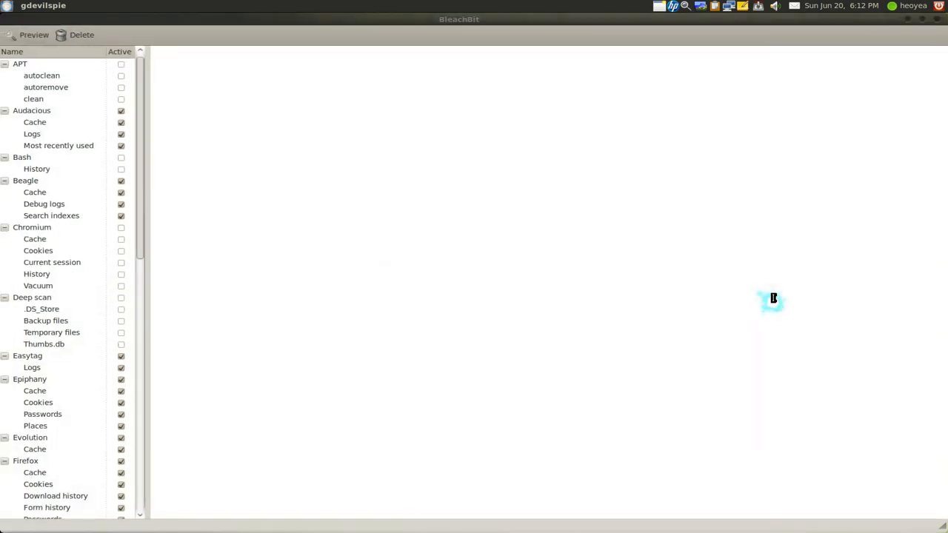
{"action": "mouse_move", "coordinate": [941, 22]}
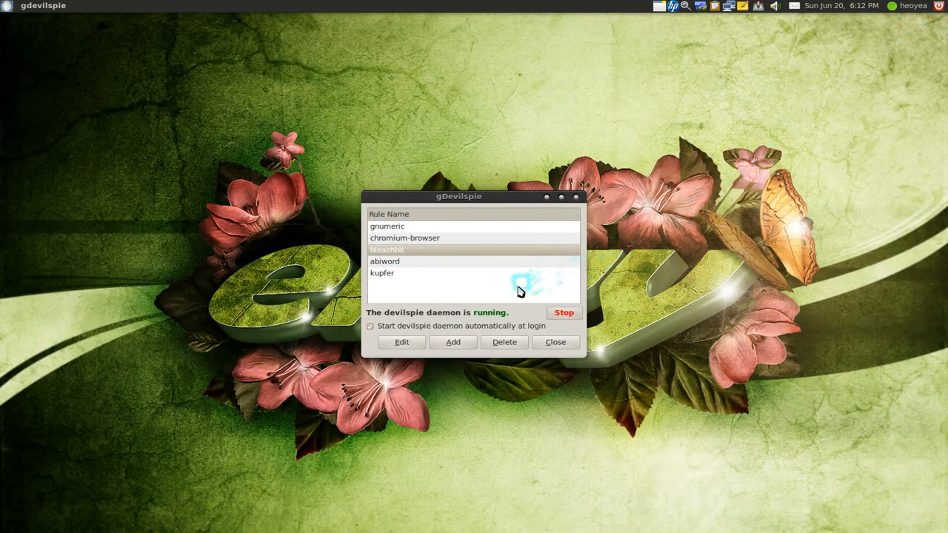
{"action": "mouse_move", "coordinate": [456, 311]}
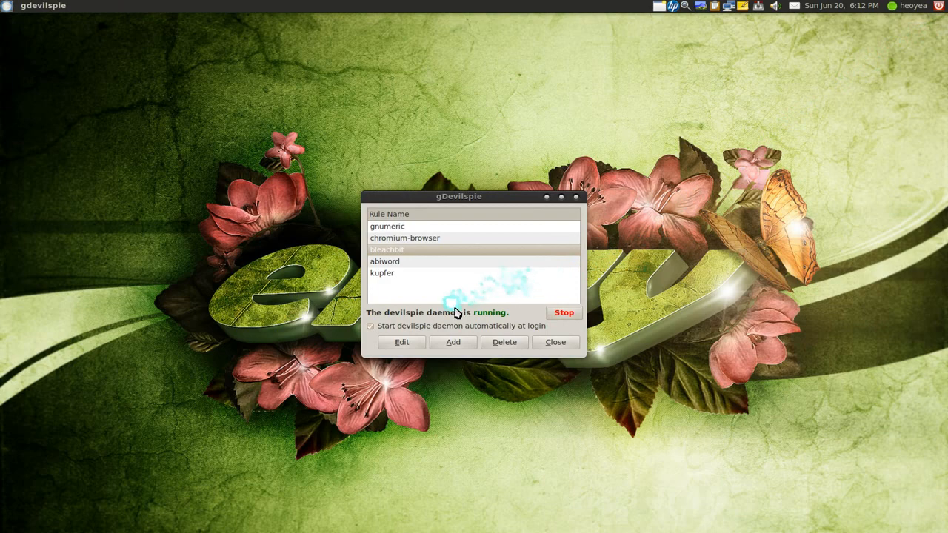
{"action": "mouse_move", "coordinate": [467, 295]}
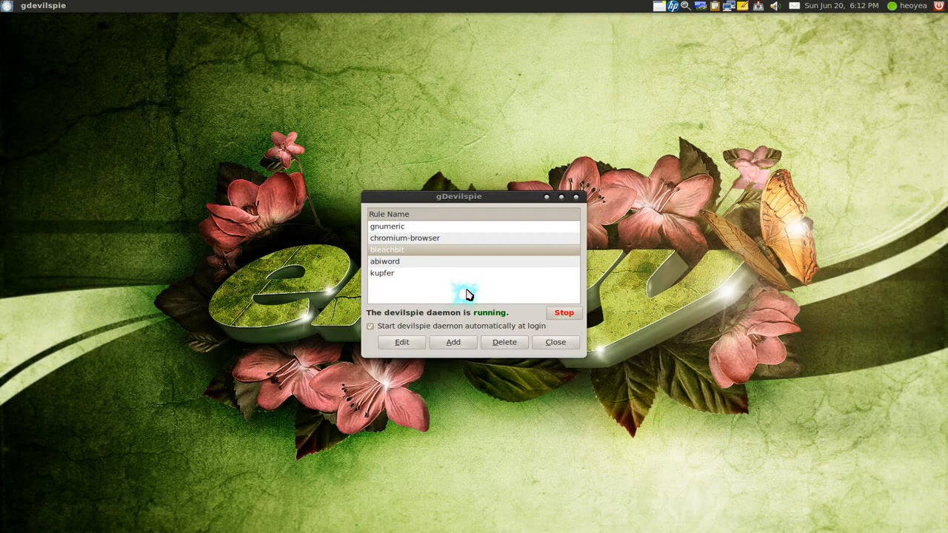
{"action": "mouse_move", "coordinate": [548, 200]}
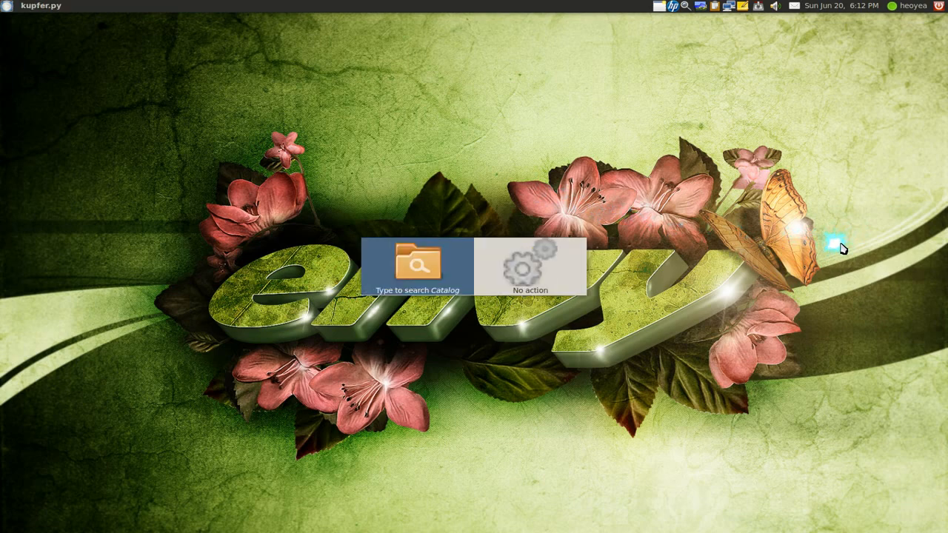
{"action": "mouse_move", "coordinate": [191, 36]}
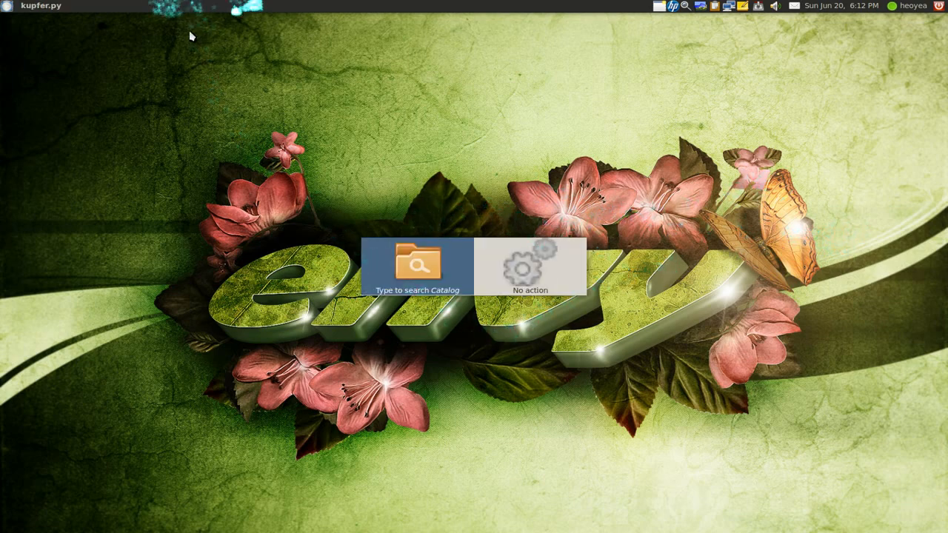
{"action": "mouse_move", "coordinate": [504, 316]}
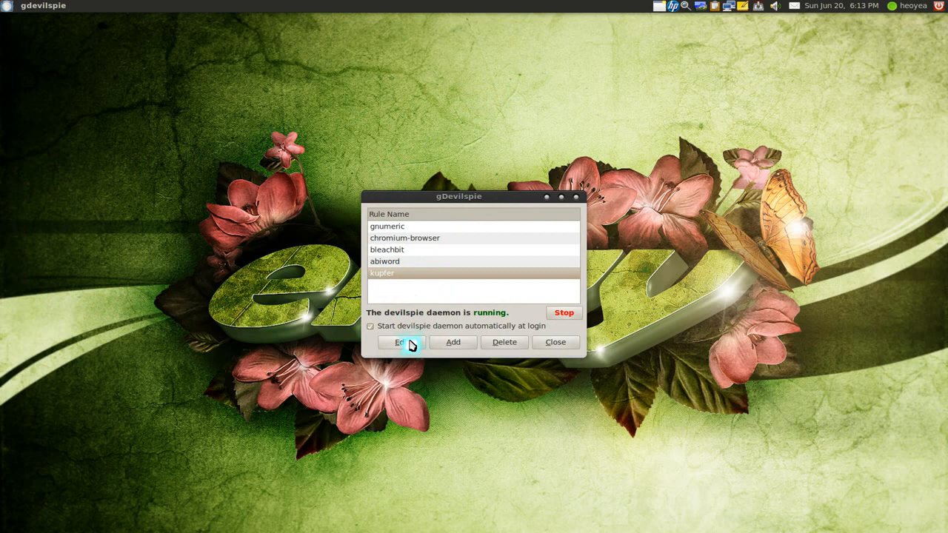
Open the kupfer rule's actions and check skip_pager, skip_tasklist and stick.
{"action": "left_click", "coordinate": [400, 341]}
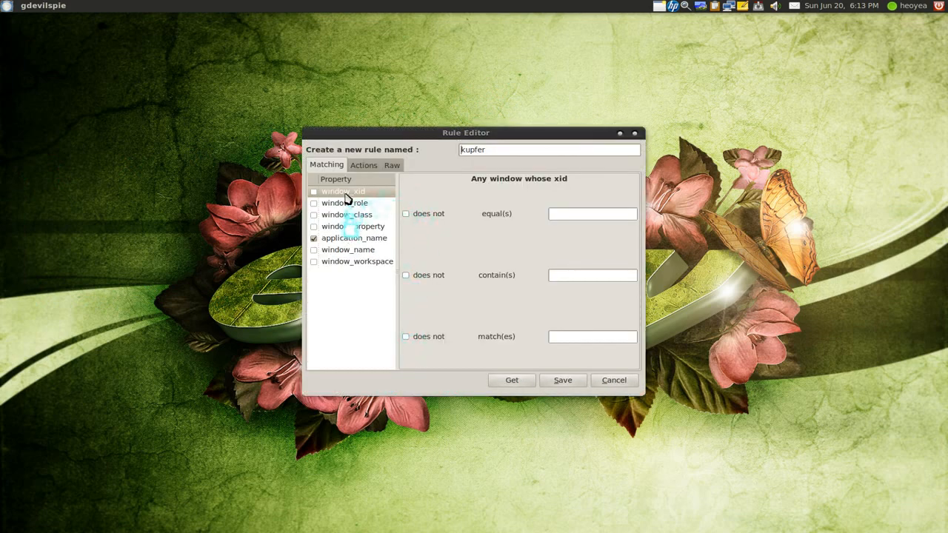
{"action": "left_click", "coordinate": [363, 164]}
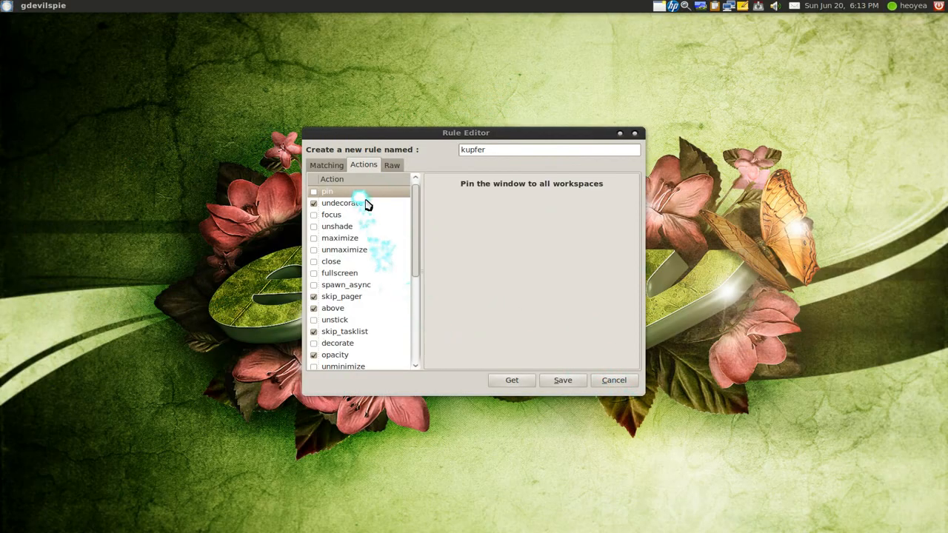
{"action": "left_click", "coordinate": [345, 203]}
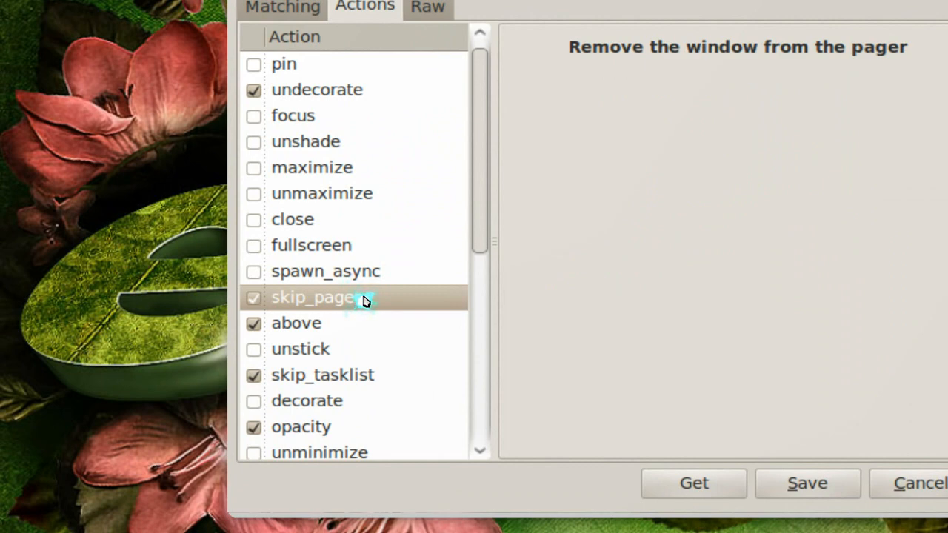
{"action": "left_click", "coordinate": [305, 323]}
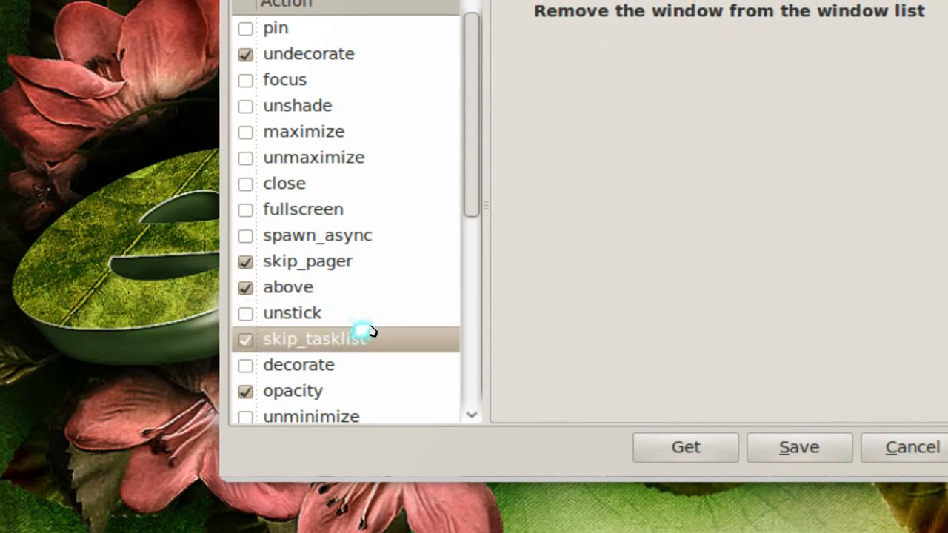
{"action": "mouse_move", "coordinate": [374, 330]}
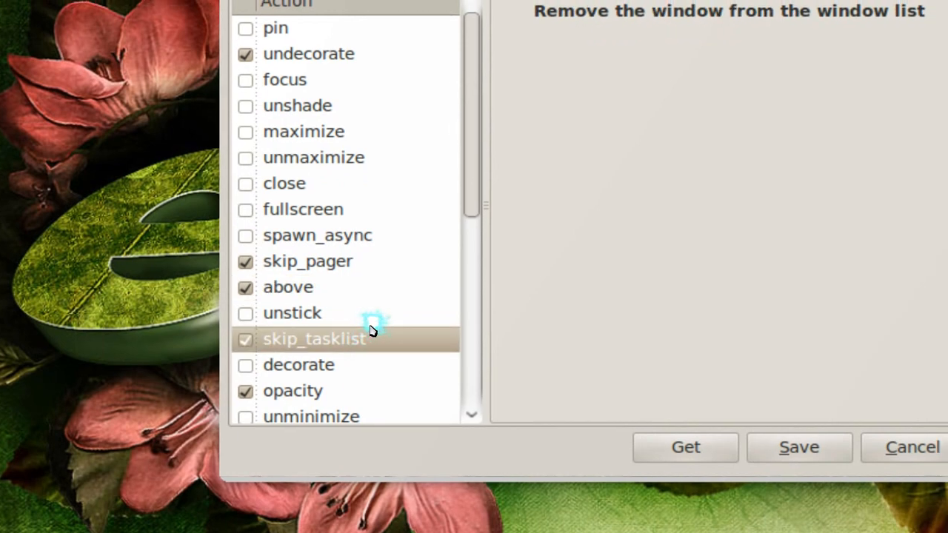
{"action": "left_click", "coordinate": [293, 391]}
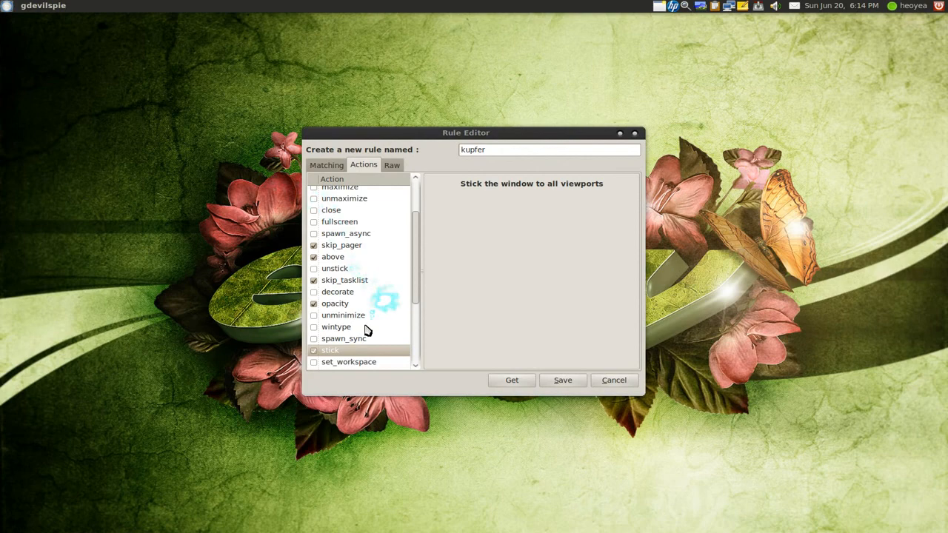
Scroll further through the action list, checking another action and viewing set_workspace settings.
{"action": "scroll", "scroll_direction": "down", "scroll_amount": 3}
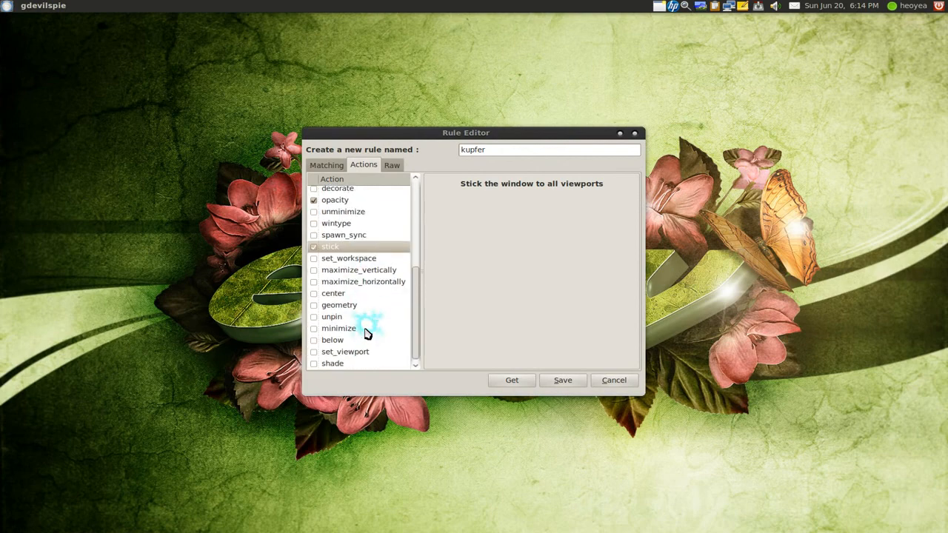
{"action": "left_click", "coordinate": [348, 258]}
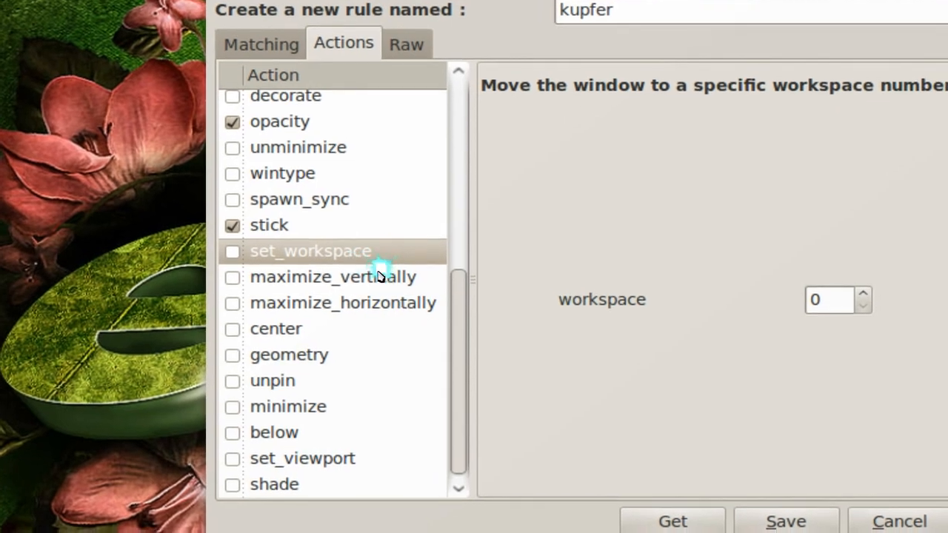
{"action": "left_click", "coordinate": [303, 459]}
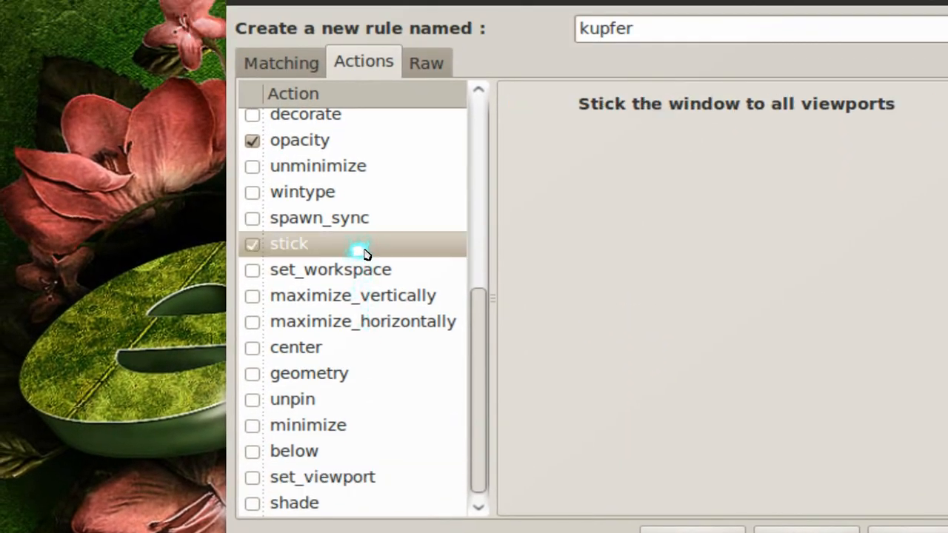
{"action": "scroll", "scroll_direction": "up", "scroll_amount": 3}
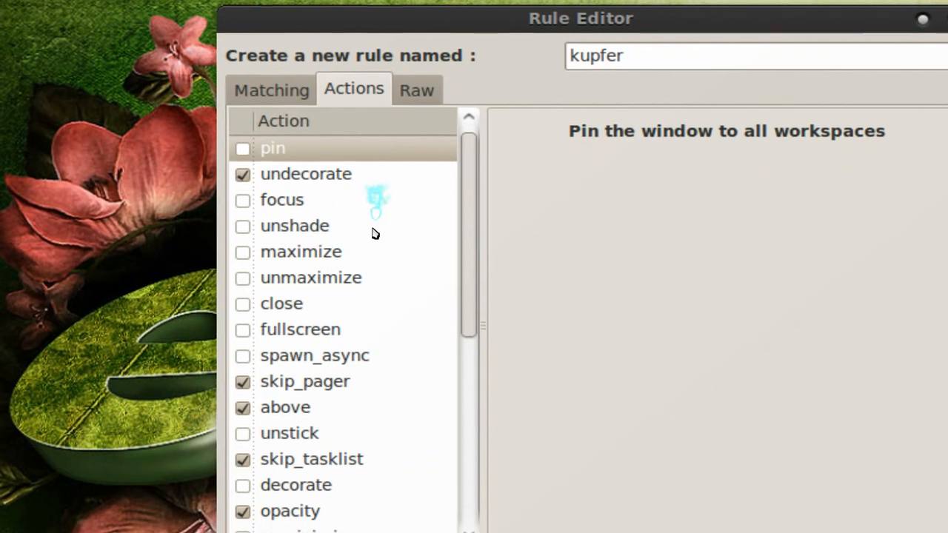
{"action": "scroll", "scroll_direction": "down", "scroll_amount": 3}
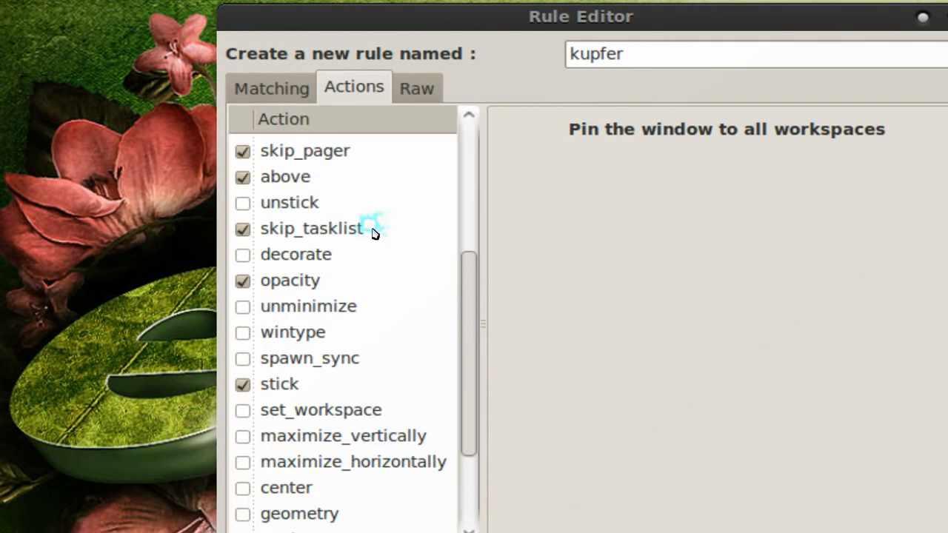
{"action": "scroll", "scroll_direction": "down", "scroll_amount": 3}
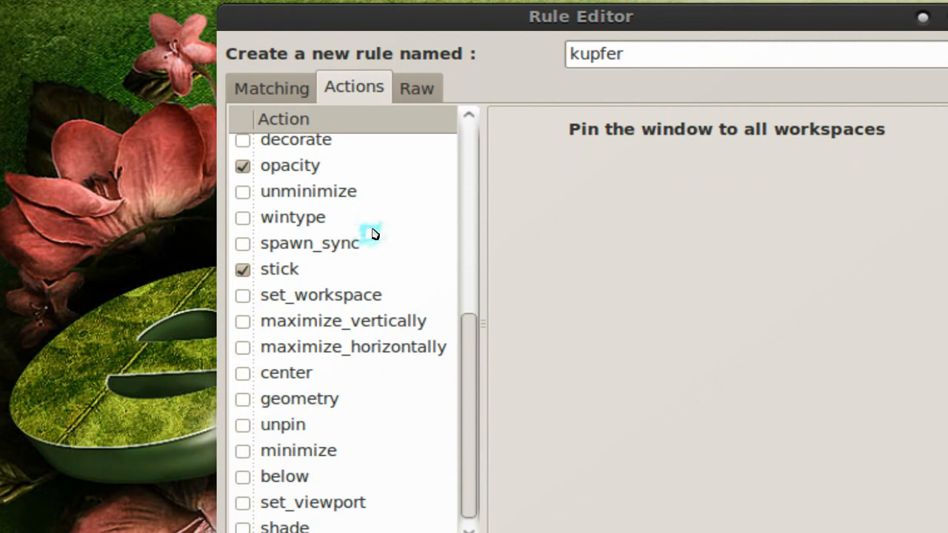
{"action": "mouse_move", "coordinate": [375, 233]}
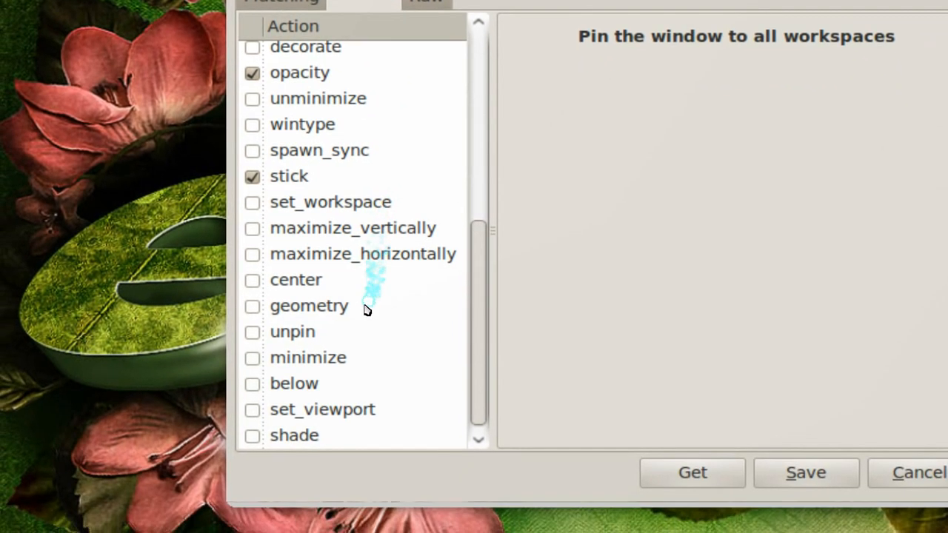
Fetch the current window geometry, then view the kupfer rule's raw devilspie script.
{"action": "left_click", "coordinate": [309, 306]}
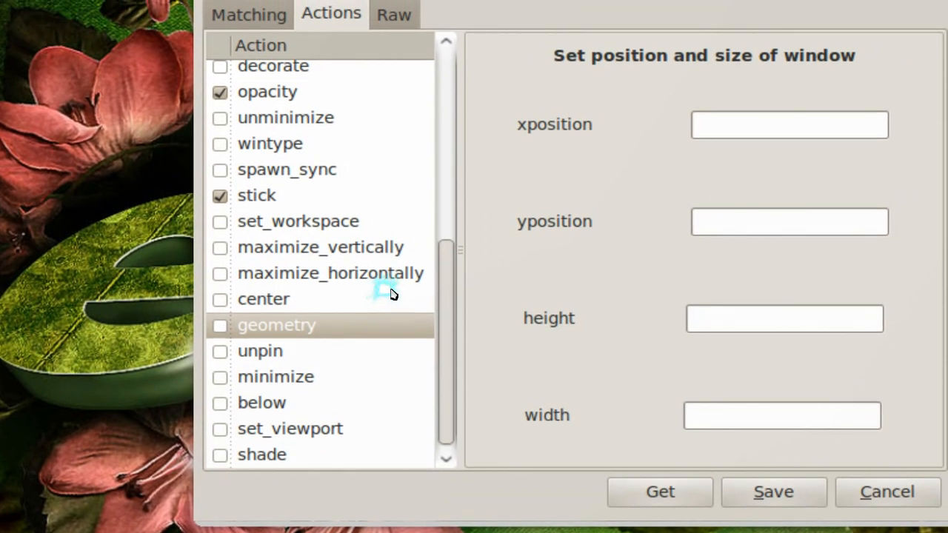
{"action": "mouse_move", "coordinate": [392, 292]}
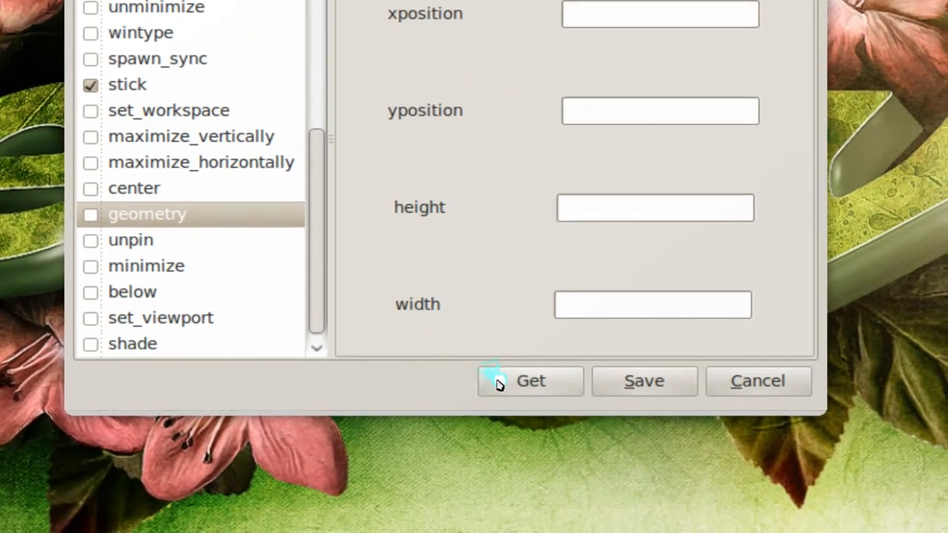
{"action": "left_click", "coordinate": [531, 381]}
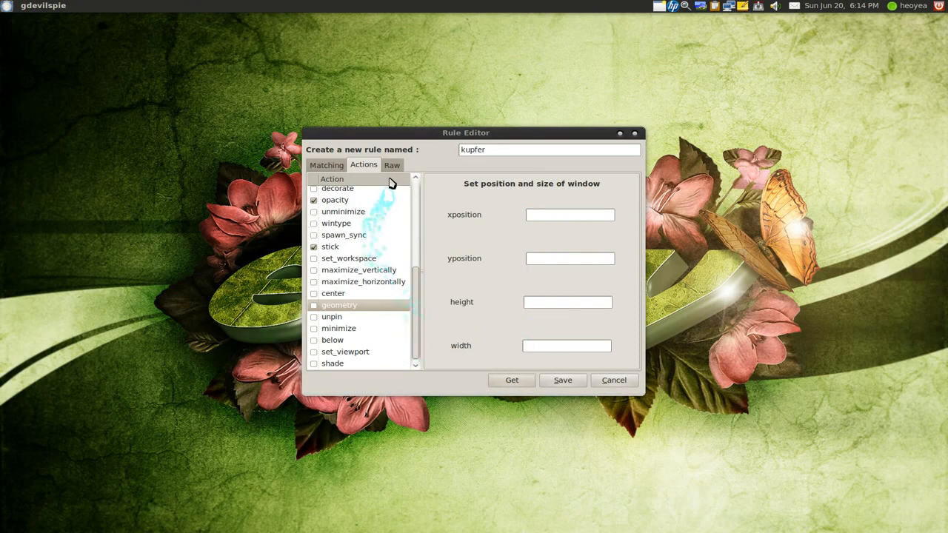
{"action": "left_click", "coordinate": [392, 165]}
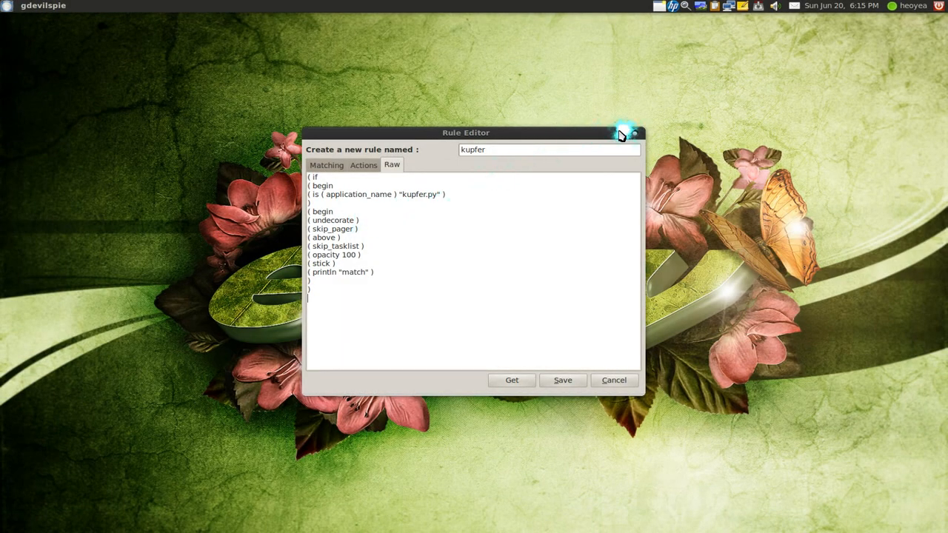
Maximize then restore the Rule Editor, and raise the gdevilspie File Browser from the dock.
{"action": "left_click", "coordinate": [625, 133]}
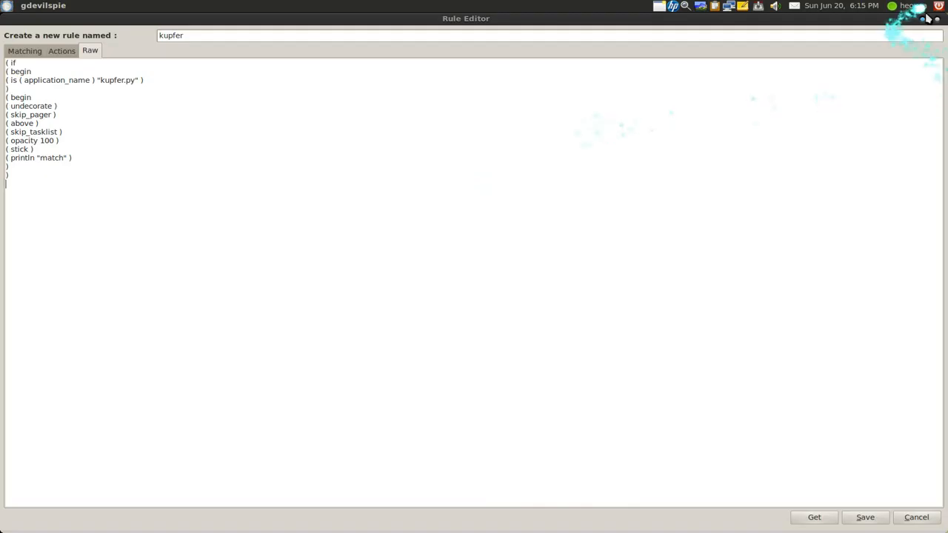
{"action": "left_click", "coordinate": [928, 19]}
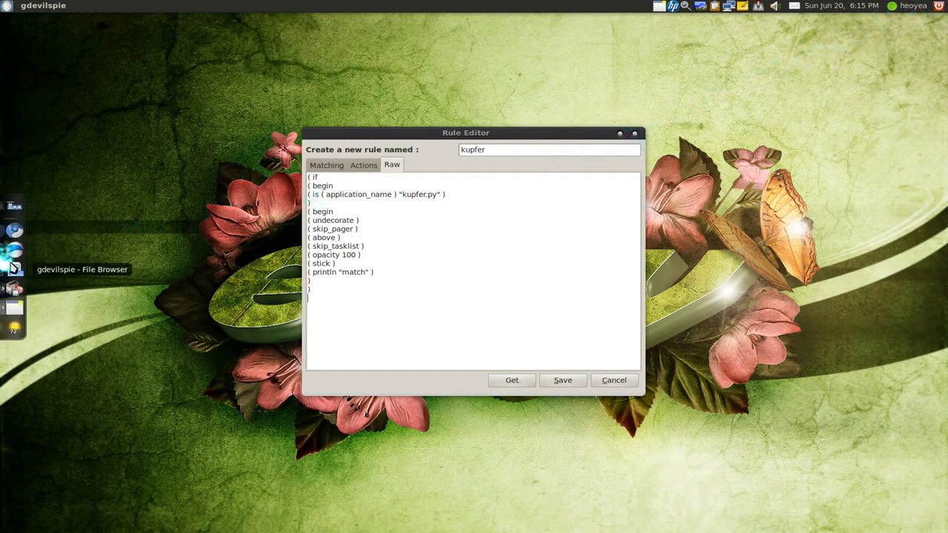
{"action": "left_click", "coordinate": [12, 269]}
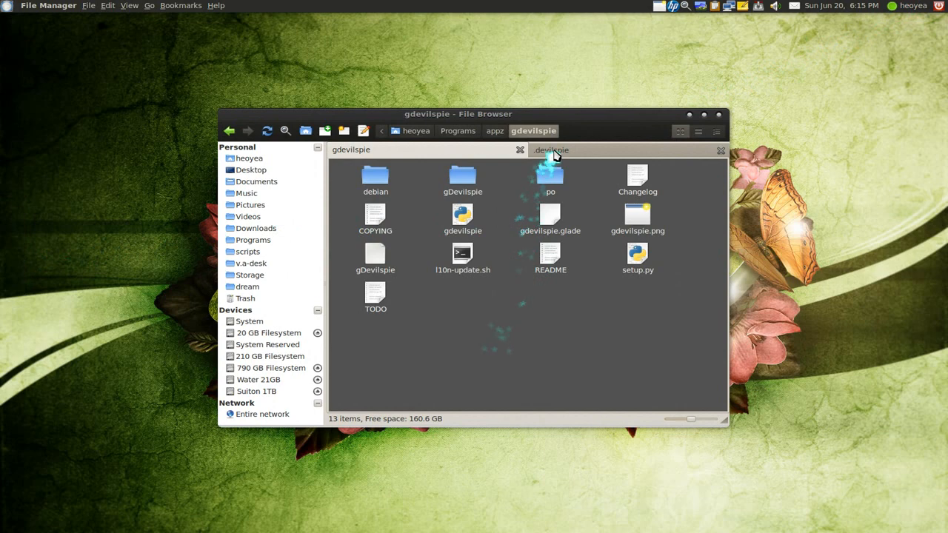
Switch the file browser to the .devilspie tab.
{"action": "left_click", "coordinate": [551, 149]}
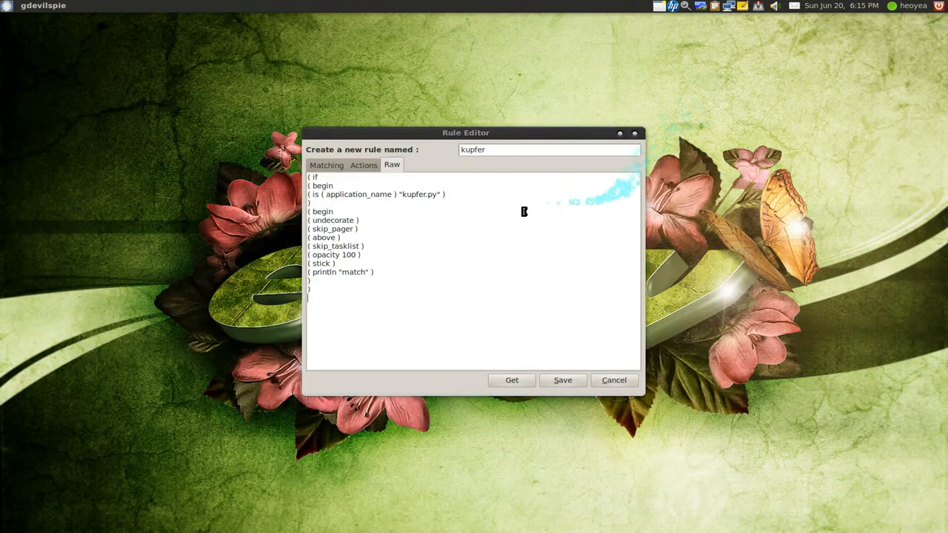
Scroll through the kupfer rule's actions, then cancel the Rule Editor without saving.
{"action": "left_click", "coordinate": [364, 164]}
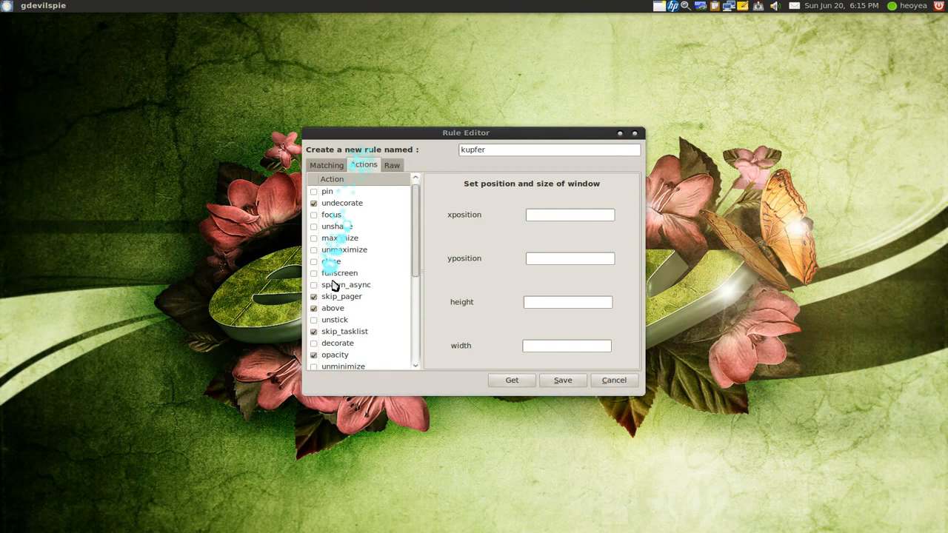
{"action": "scroll", "scroll_direction": "down", "scroll_amount": 3}
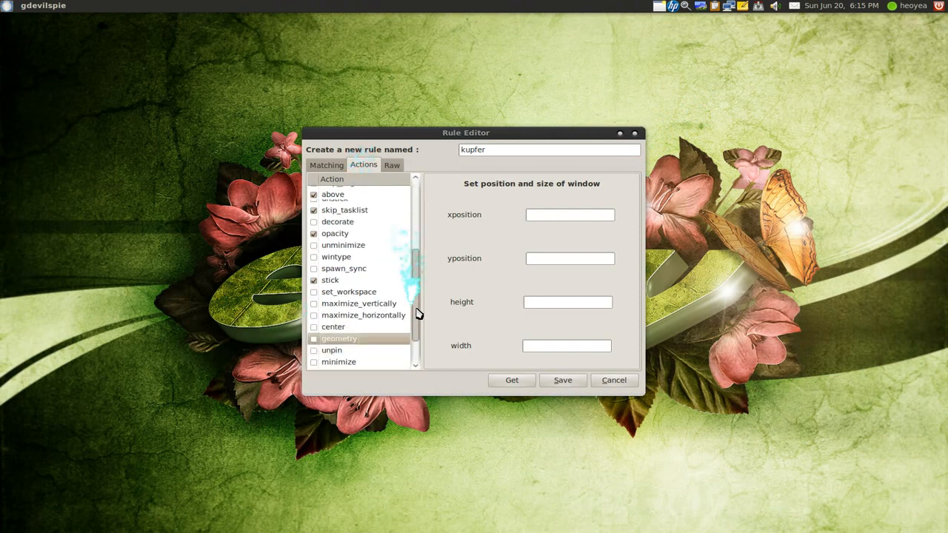
{"action": "scroll", "scroll_direction": "down", "scroll_amount": 3}
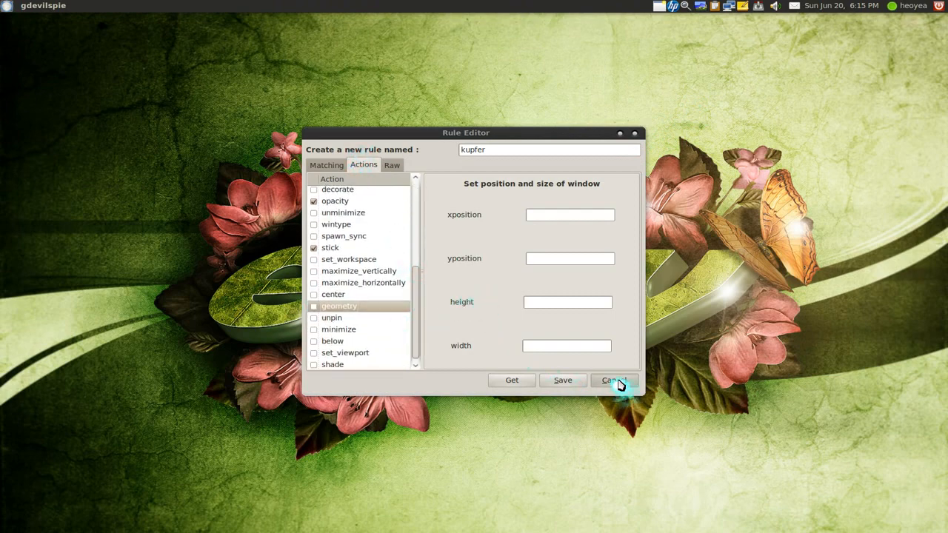
{"action": "left_click", "coordinate": [612, 380]}
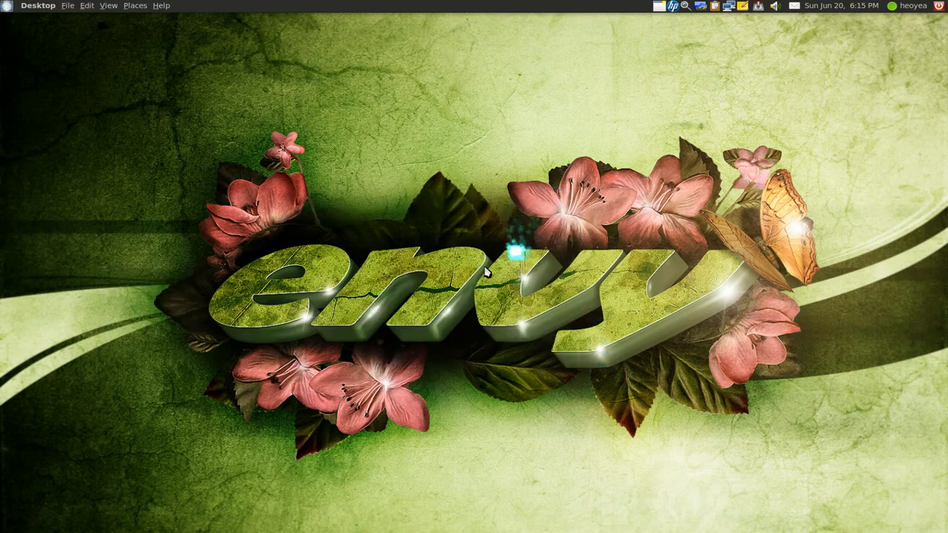
{"action": "mouse_move", "coordinate": [7, 306]}
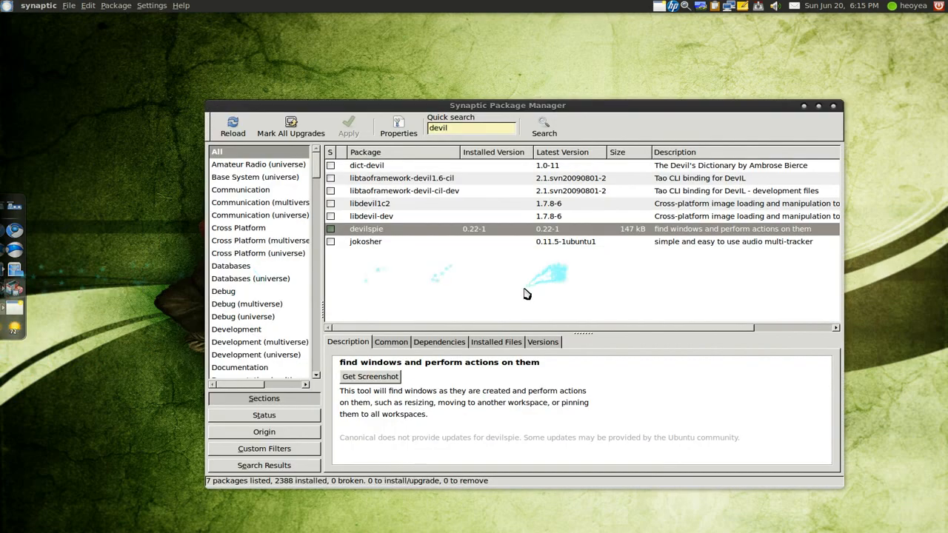
{"action": "mouse_move", "coordinate": [389, 241]}
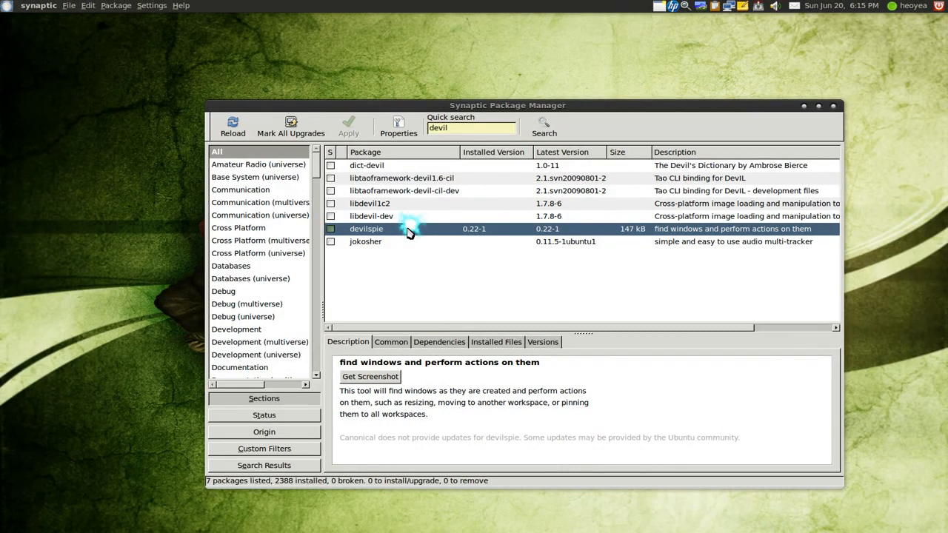
{"action": "mouse_move", "coordinate": [801, 110]}
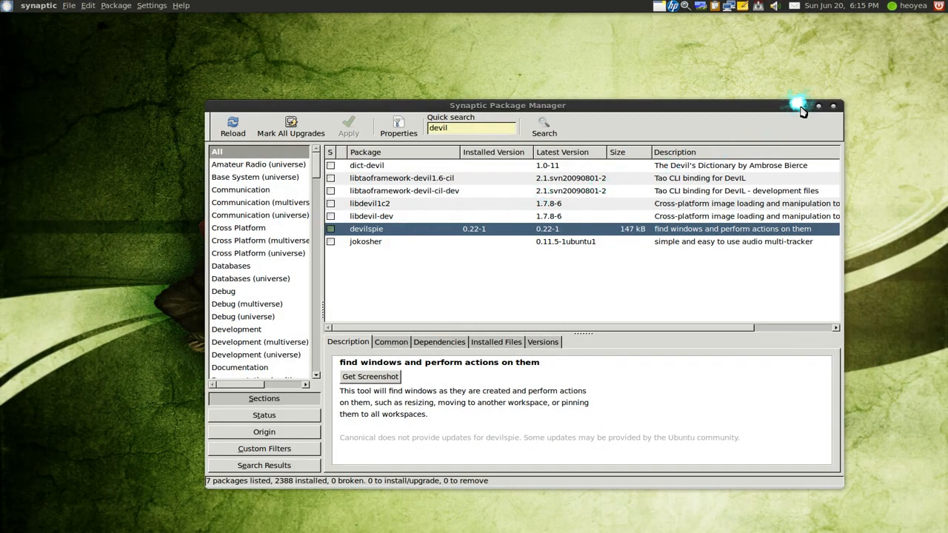
Minimize the Synaptic Package Manager window.
{"action": "left_click", "coordinate": [833, 105]}
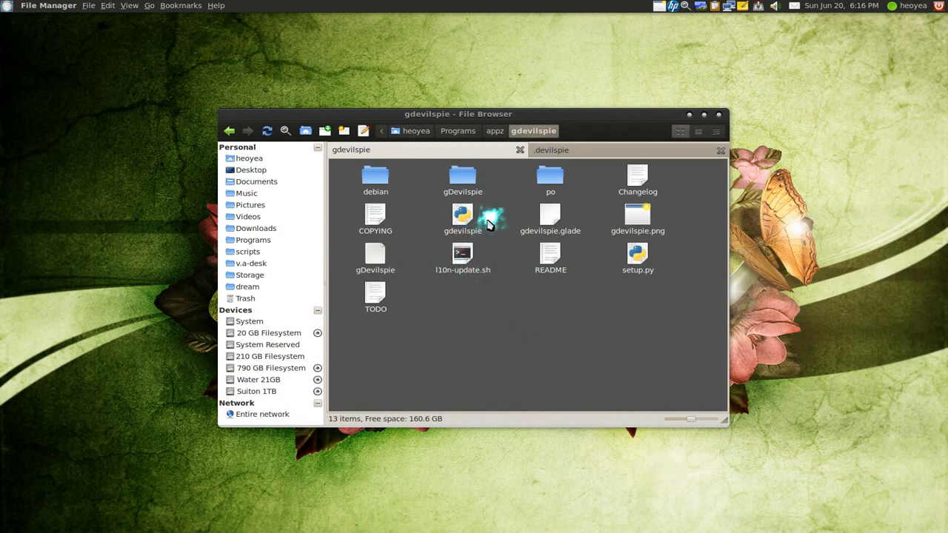
{"action": "mouse_move", "coordinate": [489, 223]}
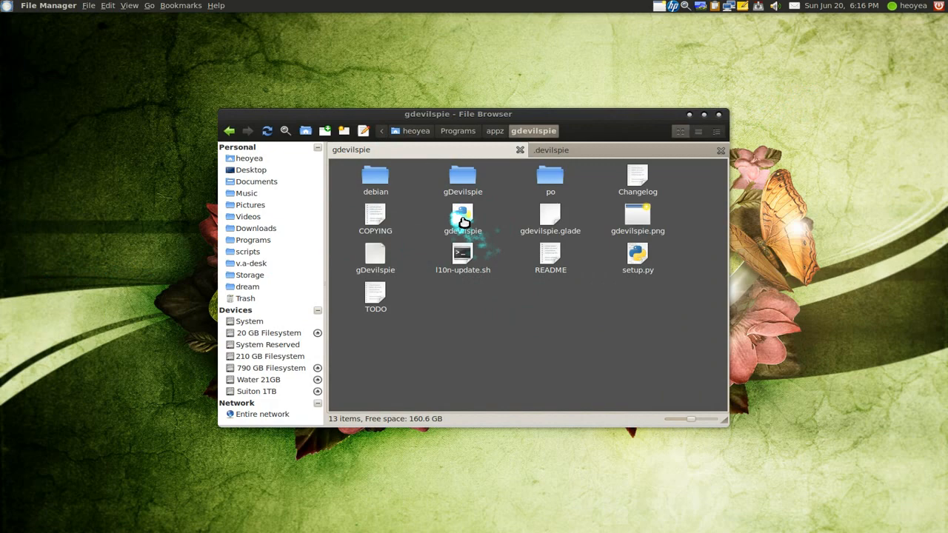
Allow the gdevilspie script to execute as a program via its Permissions properties.
{"action": "right_click", "coordinate": [462, 219]}
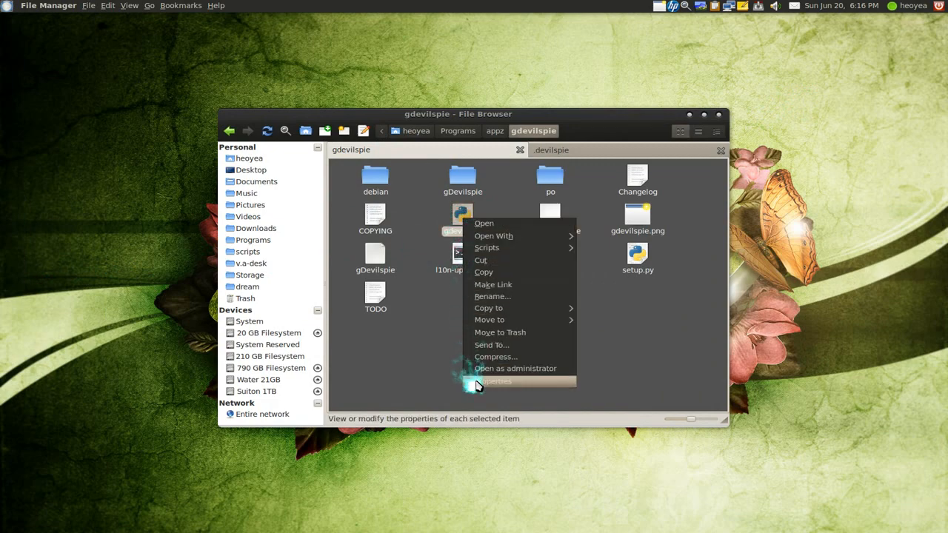
{"action": "left_click", "coordinate": [498, 382]}
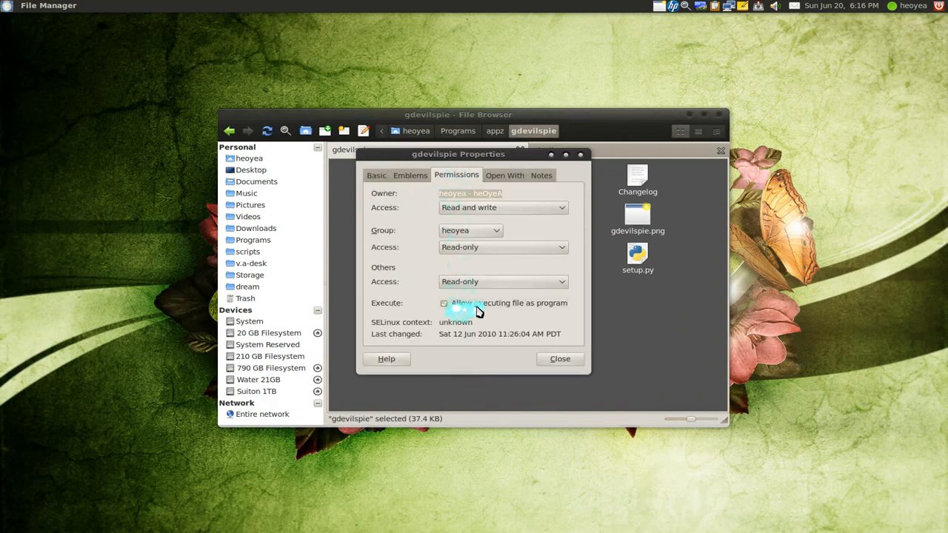
{"action": "left_click", "coordinate": [560, 359]}
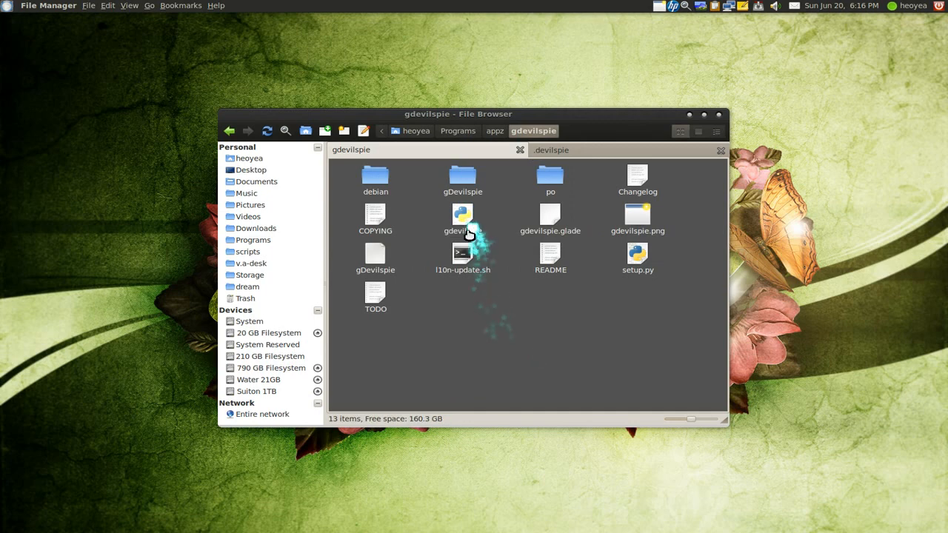
Launch gDevilspie from the folder, close it, and minimize the File Manager.
{"action": "double_click", "coordinate": [462, 219]}
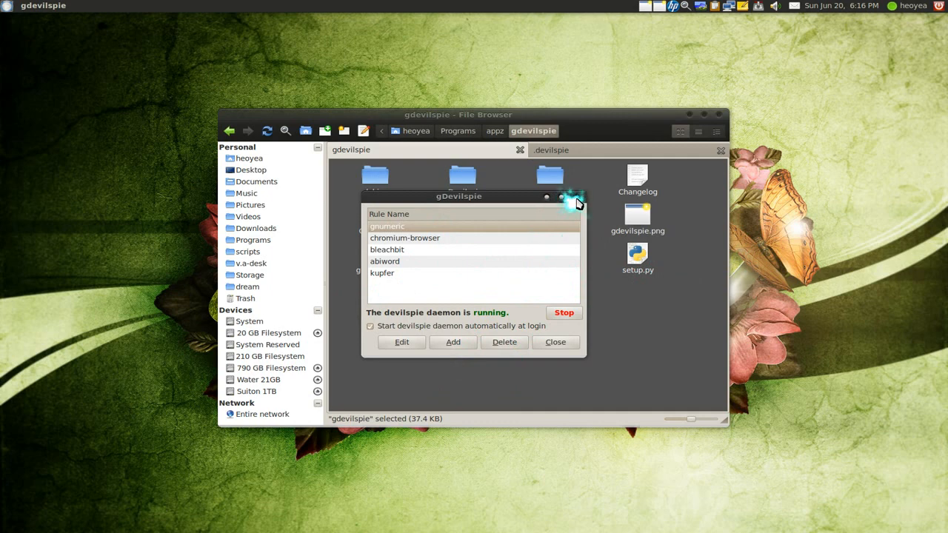
{"action": "left_click", "coordinate": [556, 342]}
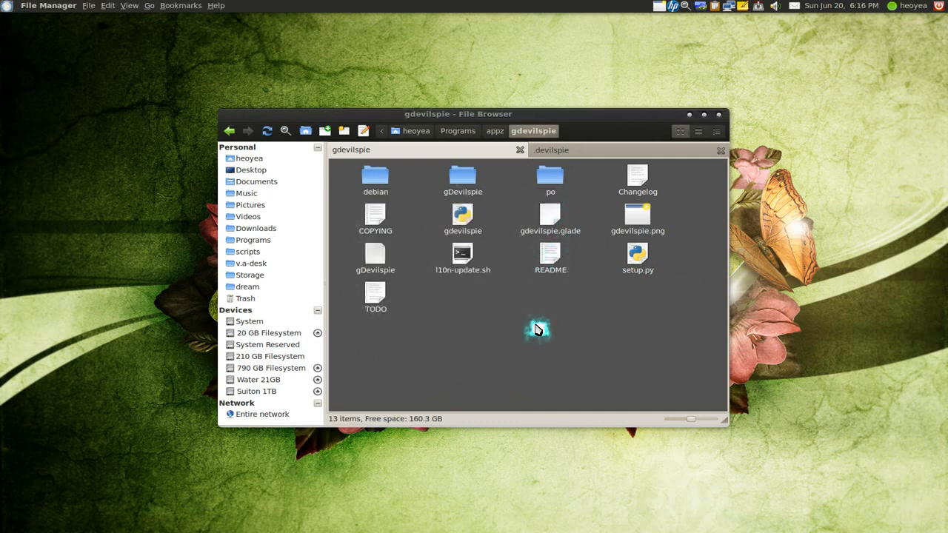
{"action": "mouse_move", "coordinate": [692, 119]}
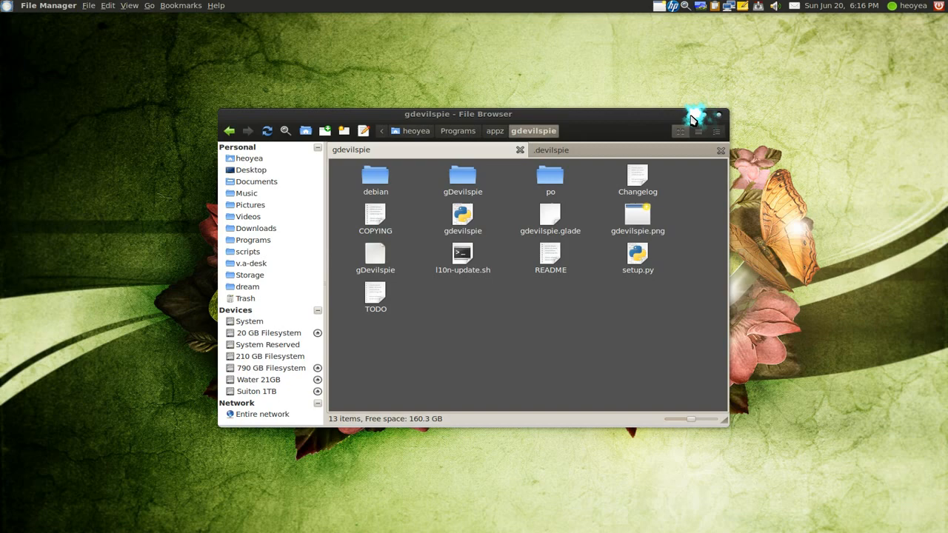
{"action": "left_click", "coordinate": [720, 115]}
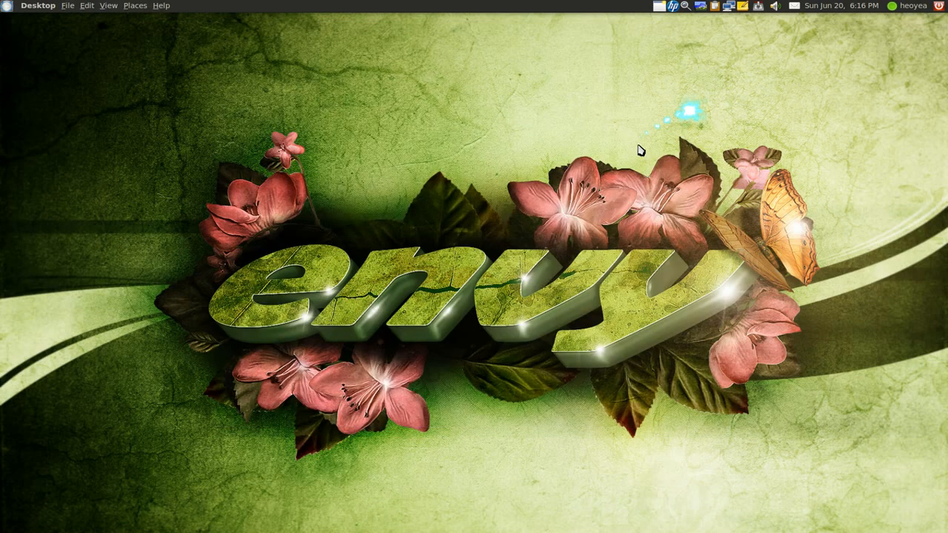